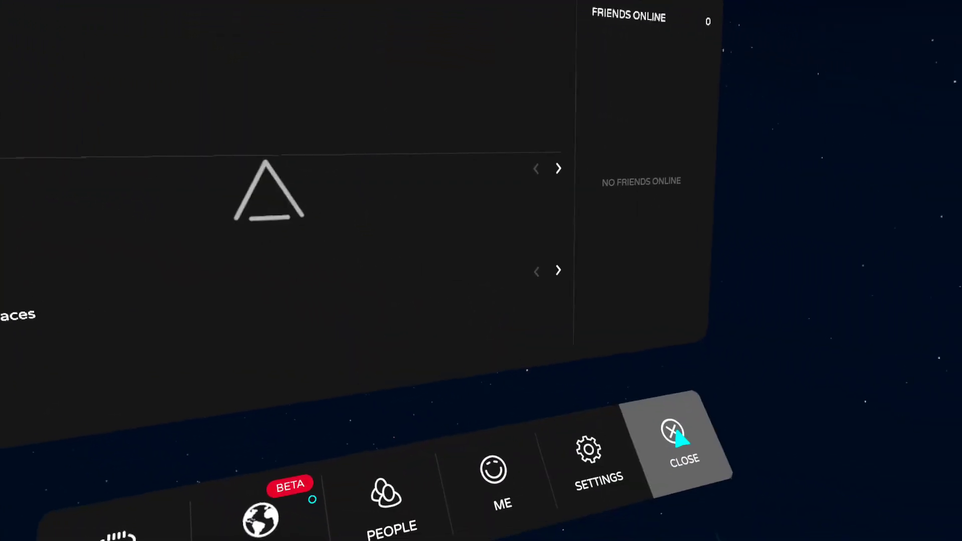
Step: Close the Oculus Home menu bar to reveal the purple-lit pavilion among the stars
left_click(684, 445)
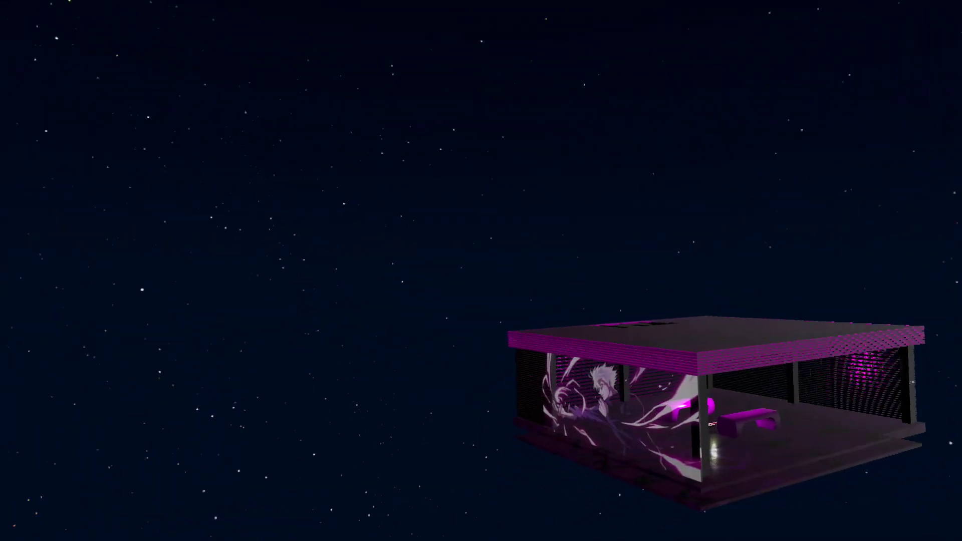